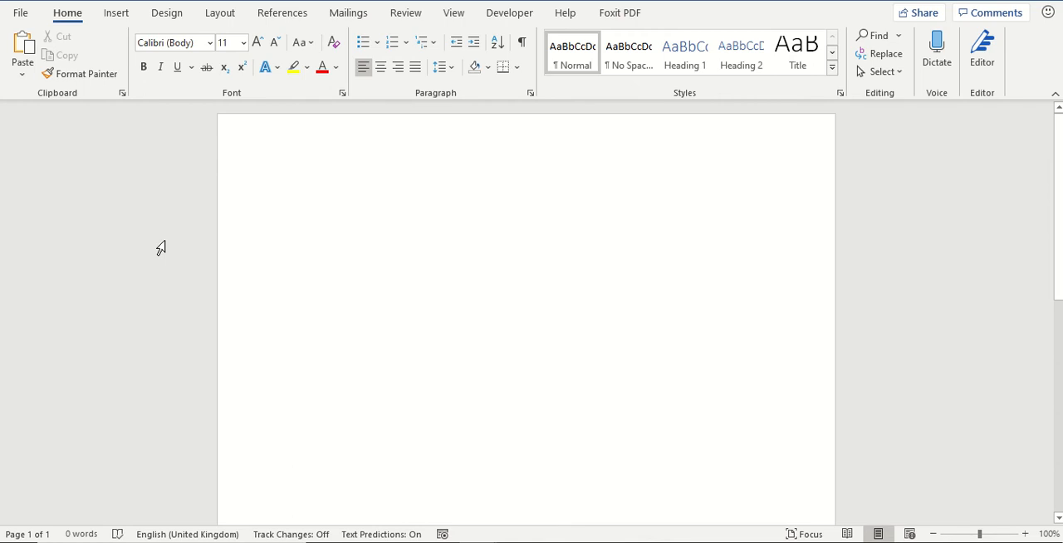
Step: Activate the blank document and switch to the Insert ribbon
left_click(293, 194)
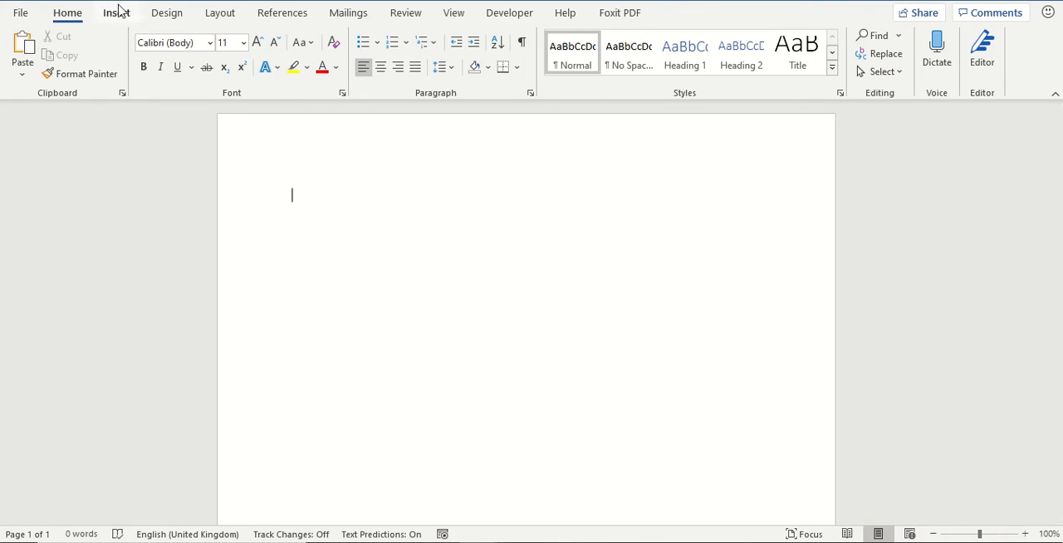
left_click(116, 13)
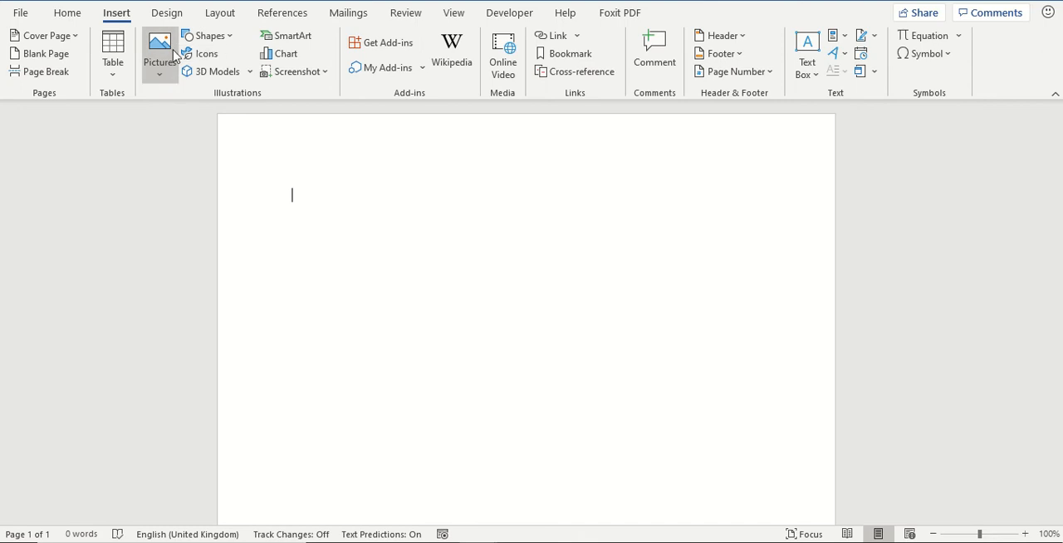
mouse_move(181, 152)
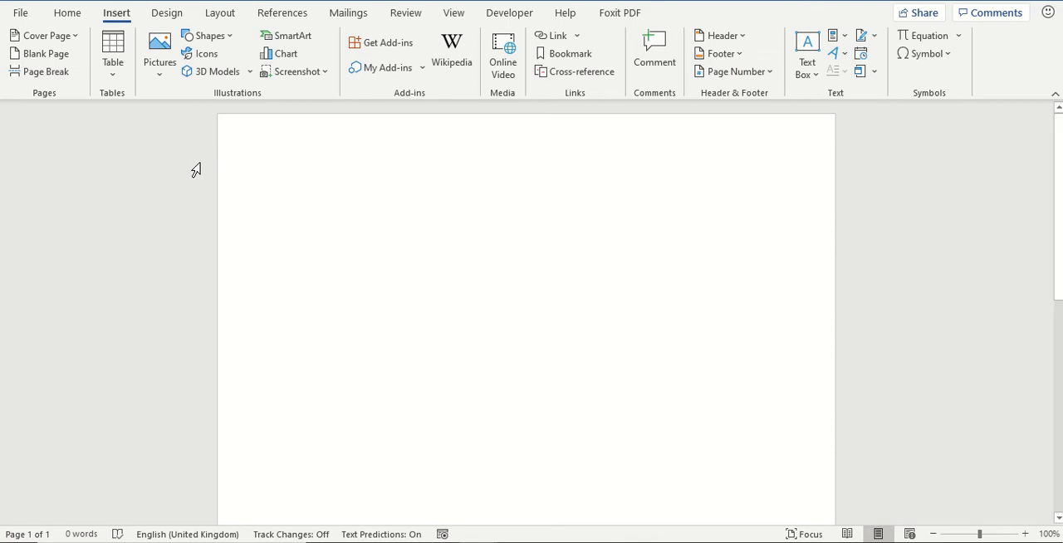
Step: Bring up the Icons picker from the Illustrations group
left_click(202, 53)
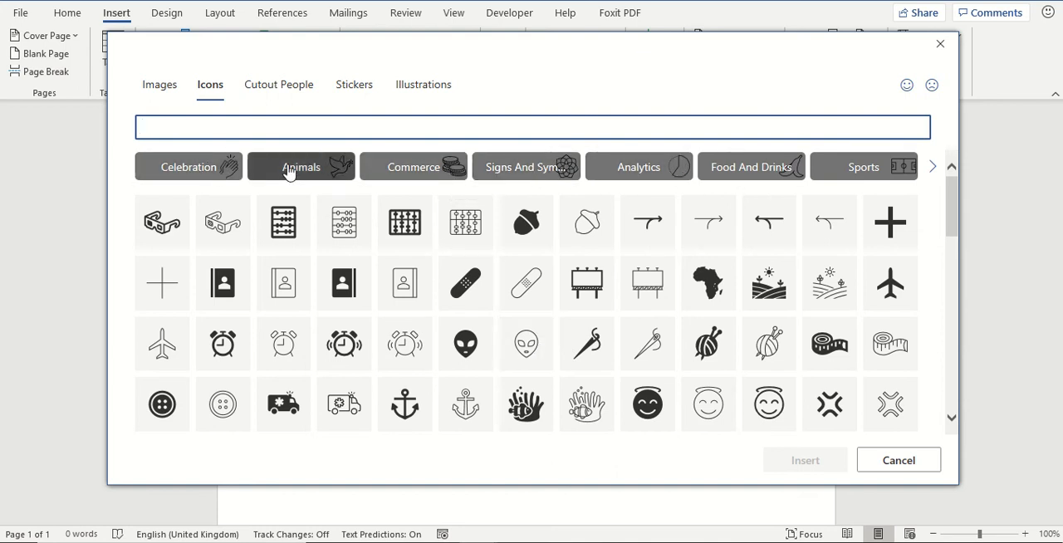
mouse_move(330, 182)
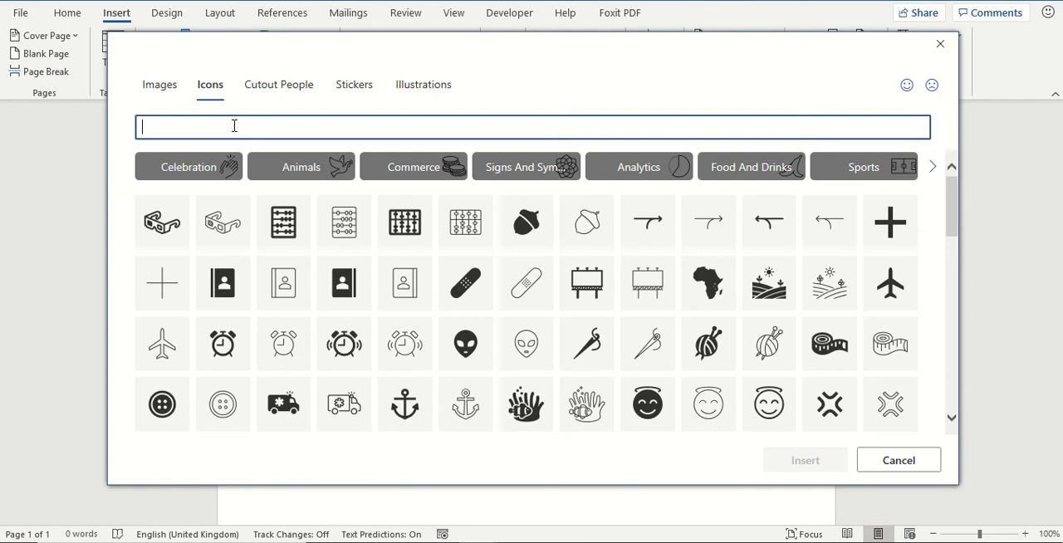
mouse_move(190, 166)
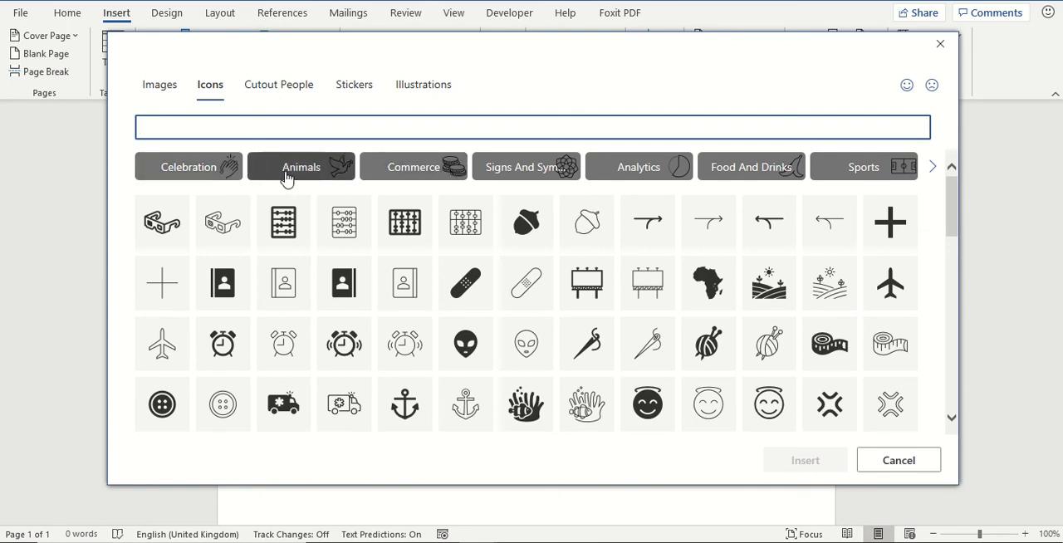
Step: Filter the icon library to Animals and select the black standing dog icon
left_click(301, 166)
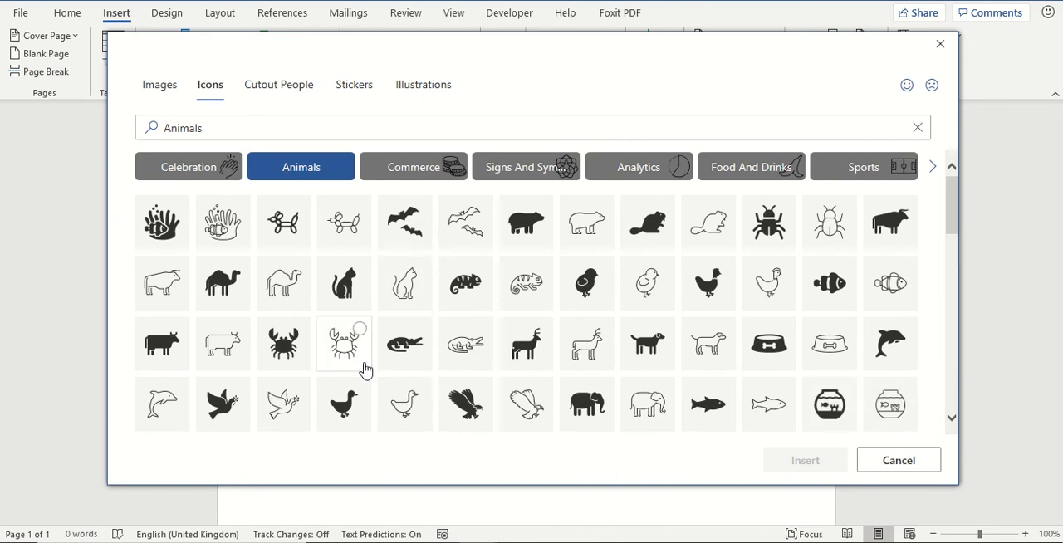
mouse_move(648, 343)
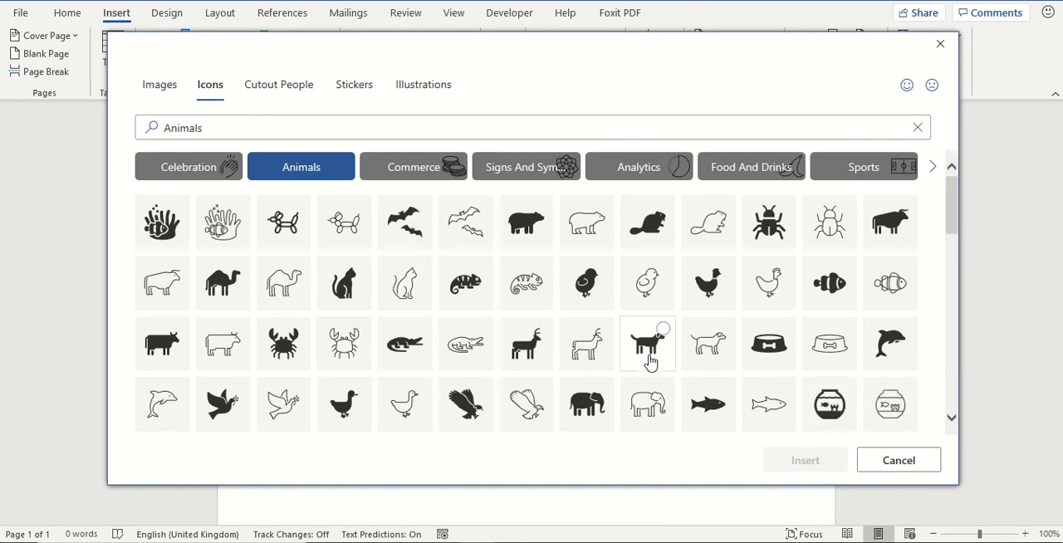
left_click(648, 344)
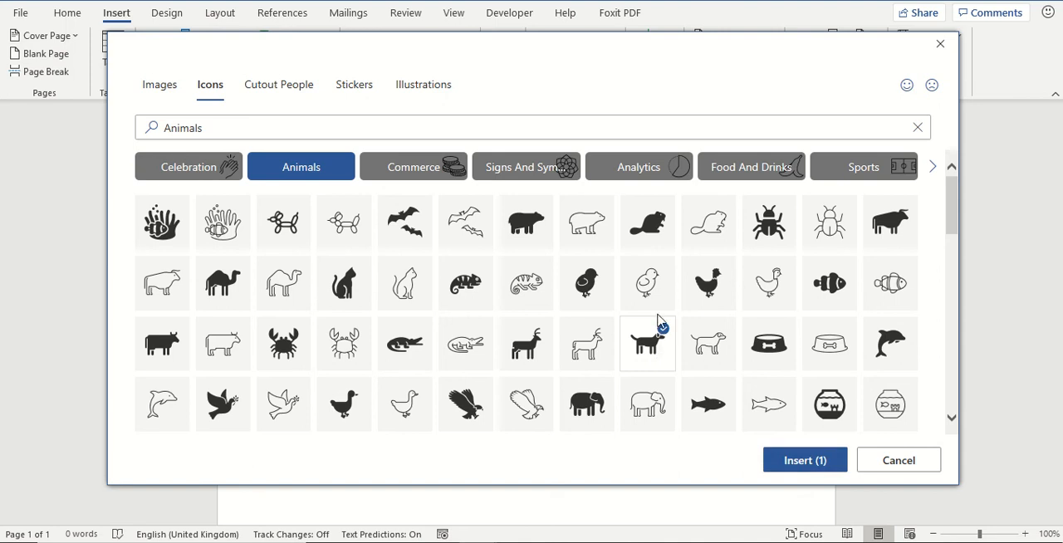
left_click(648, 342)
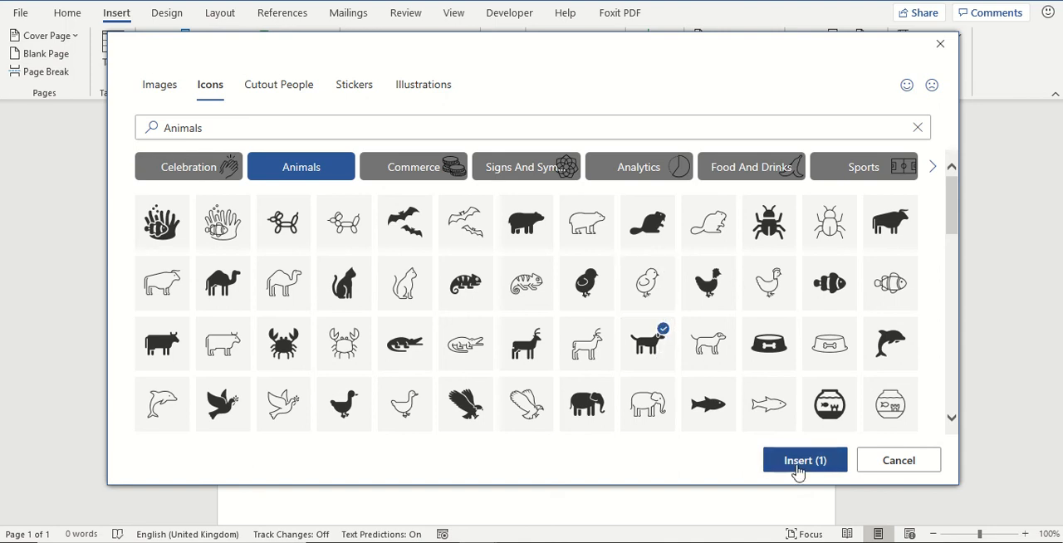
mouse_move(804, 460)
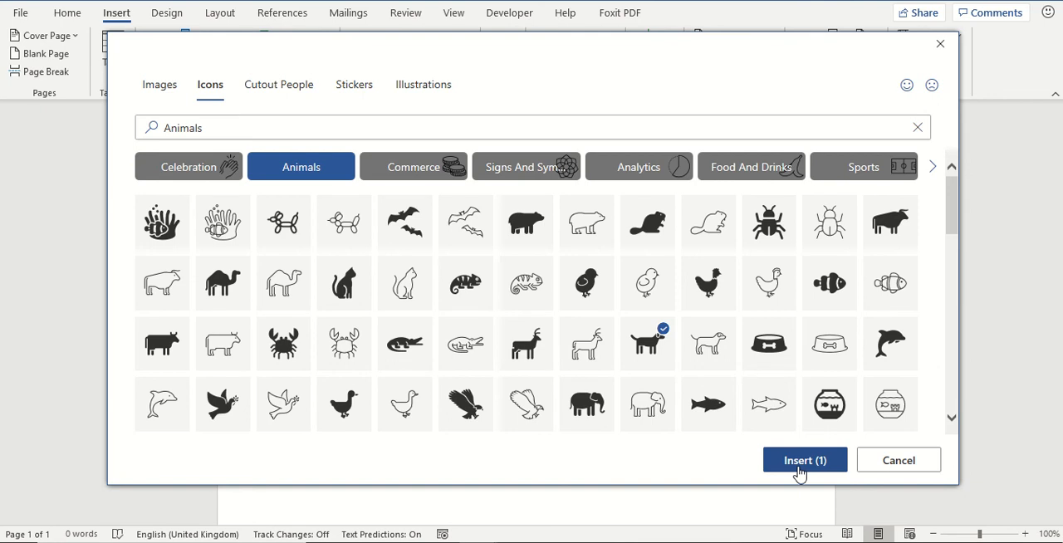
mouse_move(813, 468)
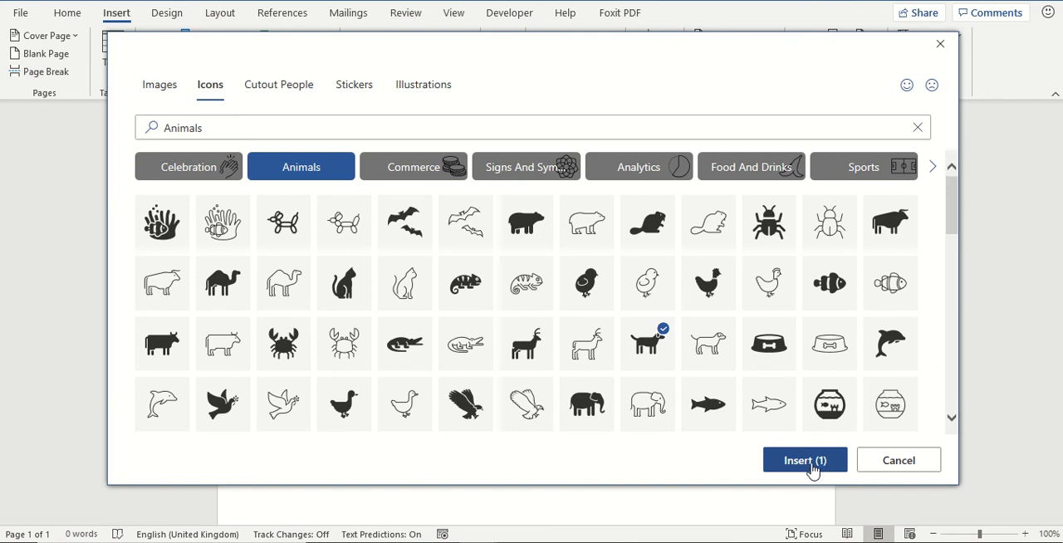
mouse_move(806, 472)
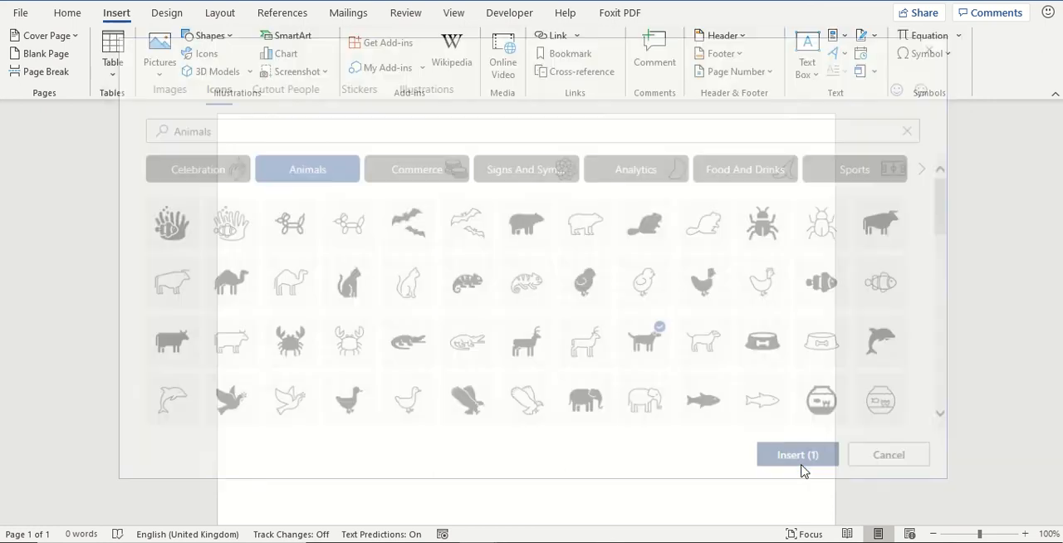
Step: Insert the selected dog icon onto the page near the top left
left_click(796, 456)
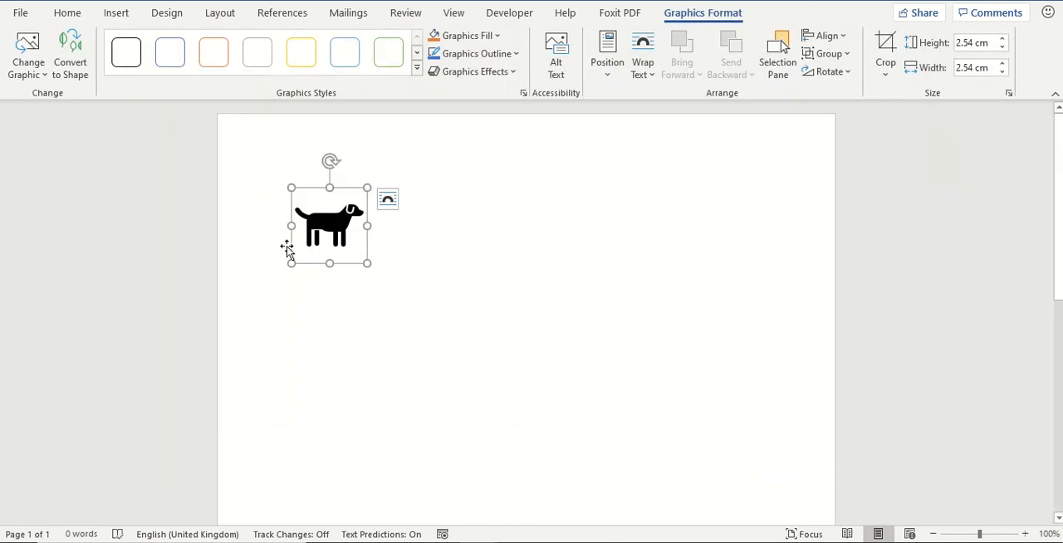
mouse_move(348, 246)
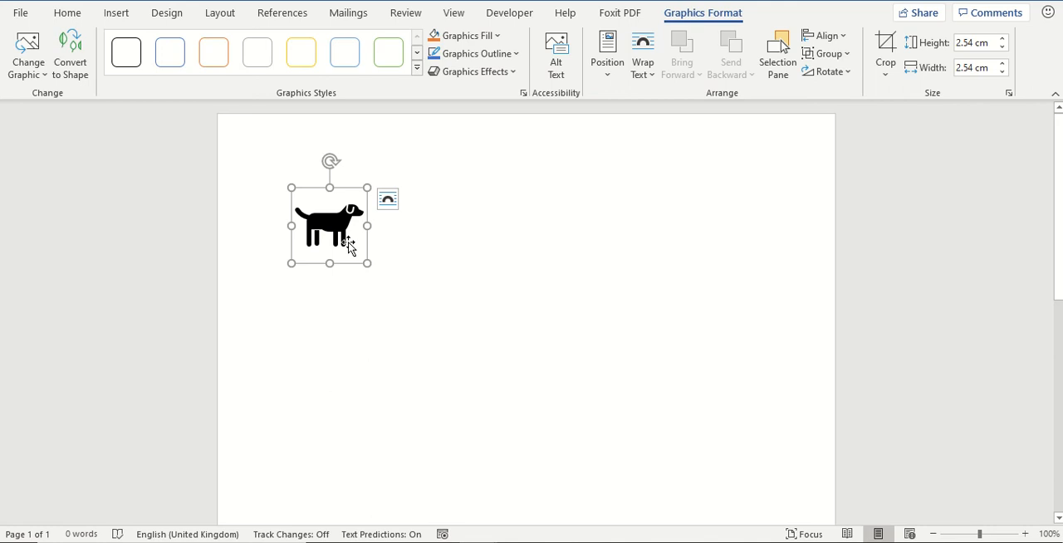
mouse_move(340, 83)
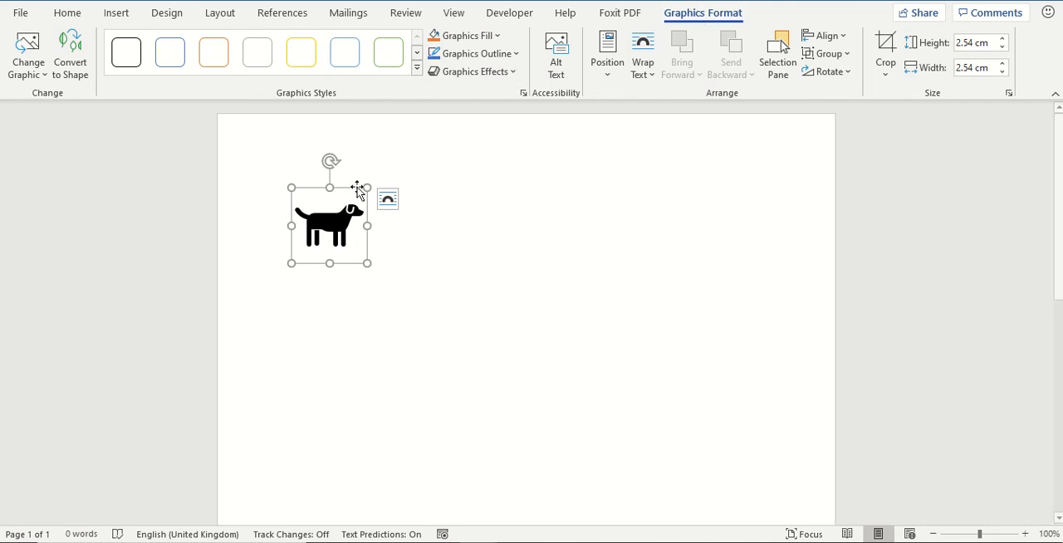
mouse_move(366, 222)
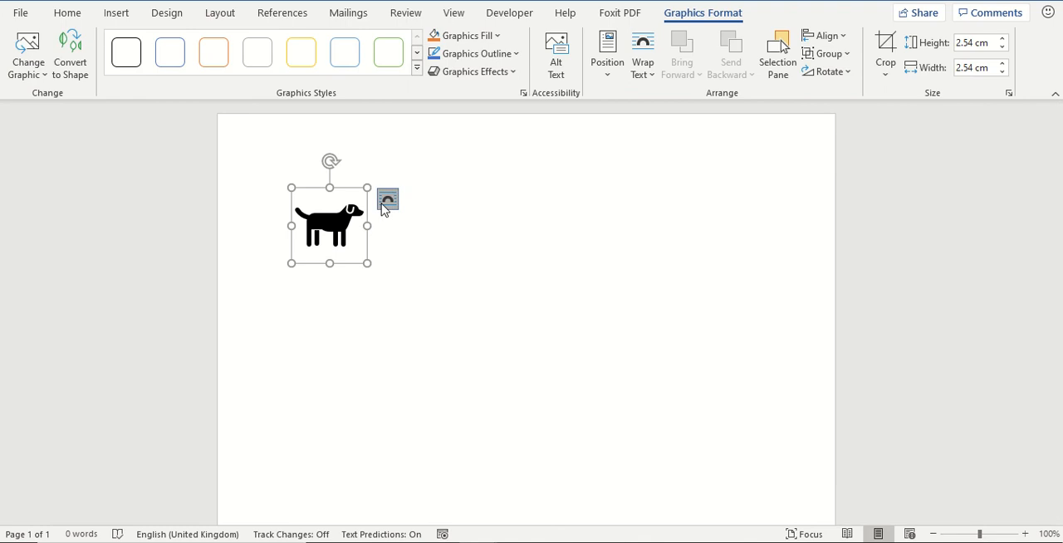
Step: Free the dog icon's wrapping, restyle it as an orange outline and drag it lower on the page
left_click(389, 200)
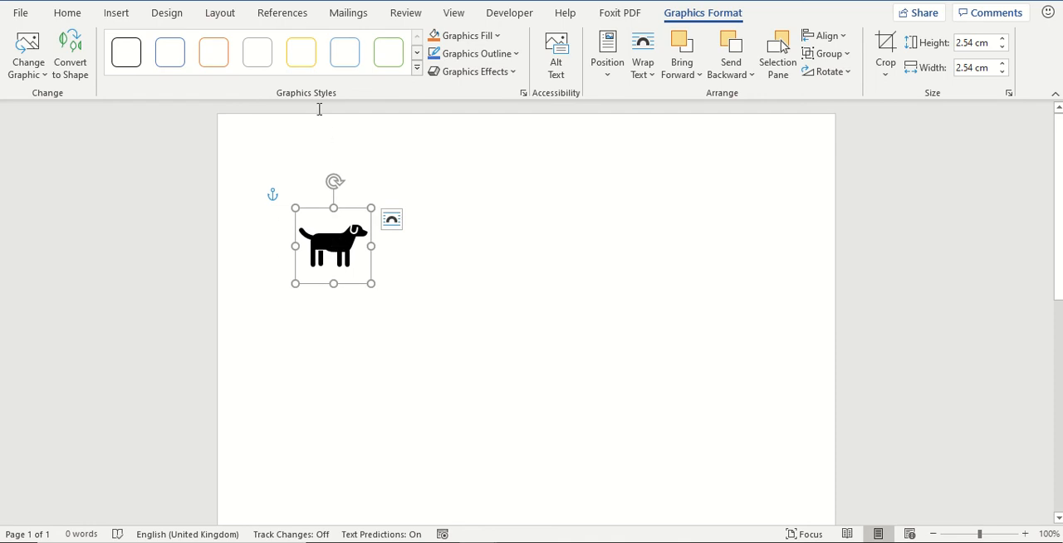
left_click(302, 52)
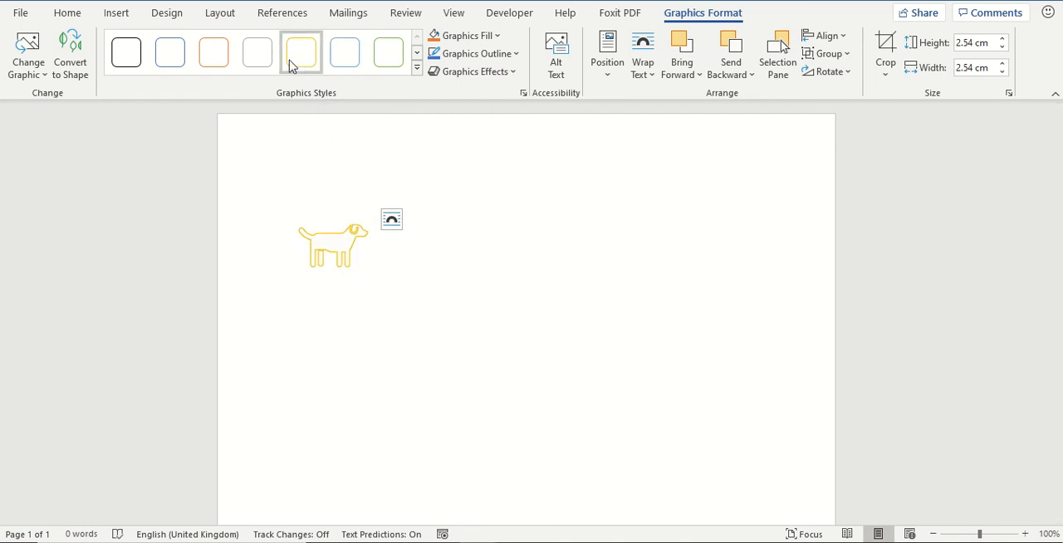
left_click(169, 53)
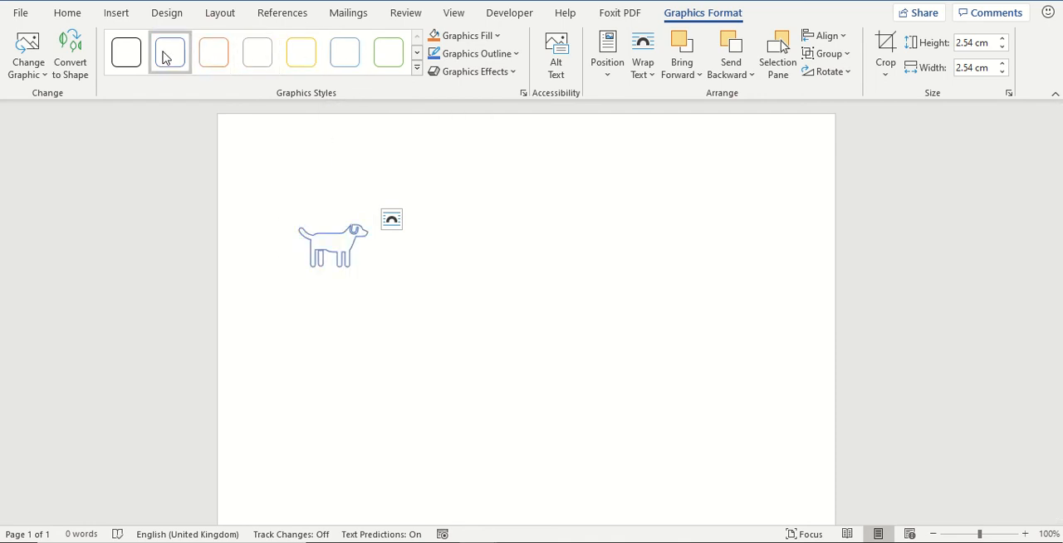
left_click(213, 53)
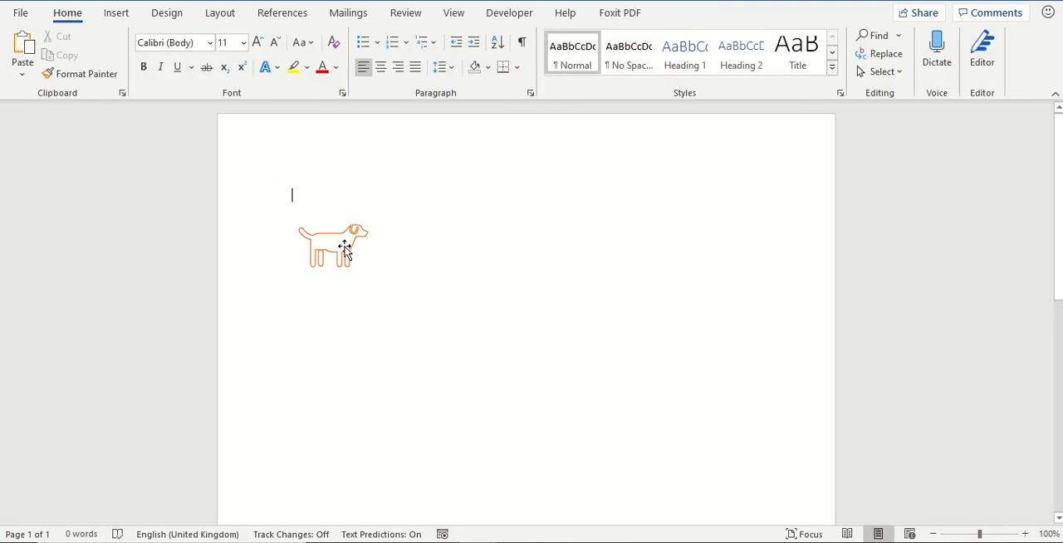
left_click_drag(333, 245, 336, 367)
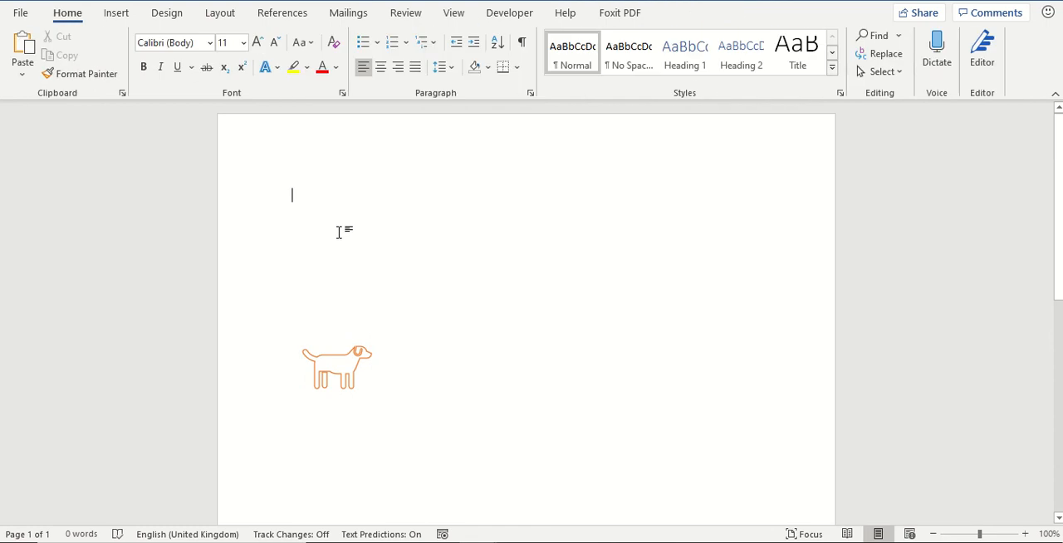
Step: Reopen the icon library on the Arts collection and select the balloon dog, clarinet and drum icons
left_click(116, 14)
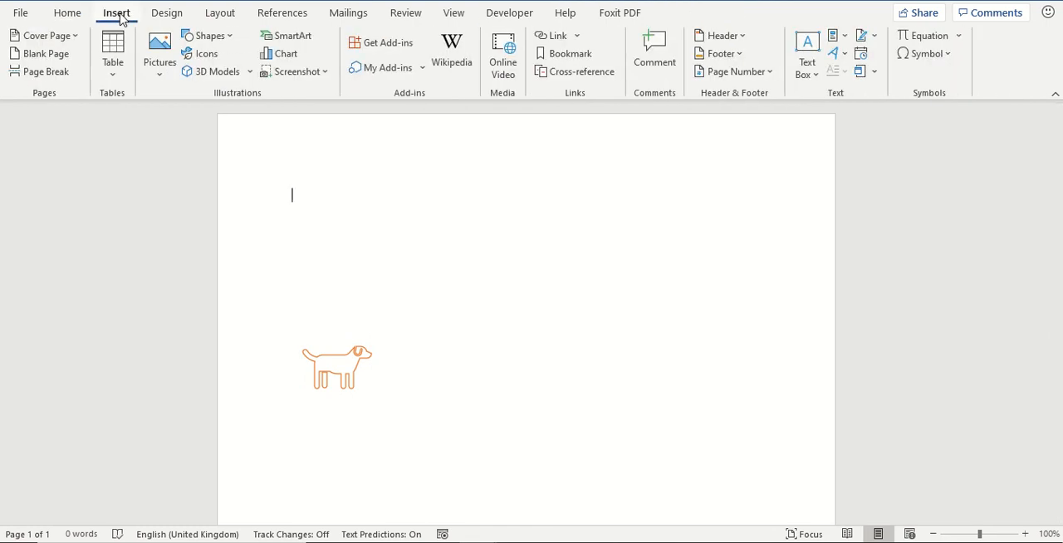
left_click(202, 53)
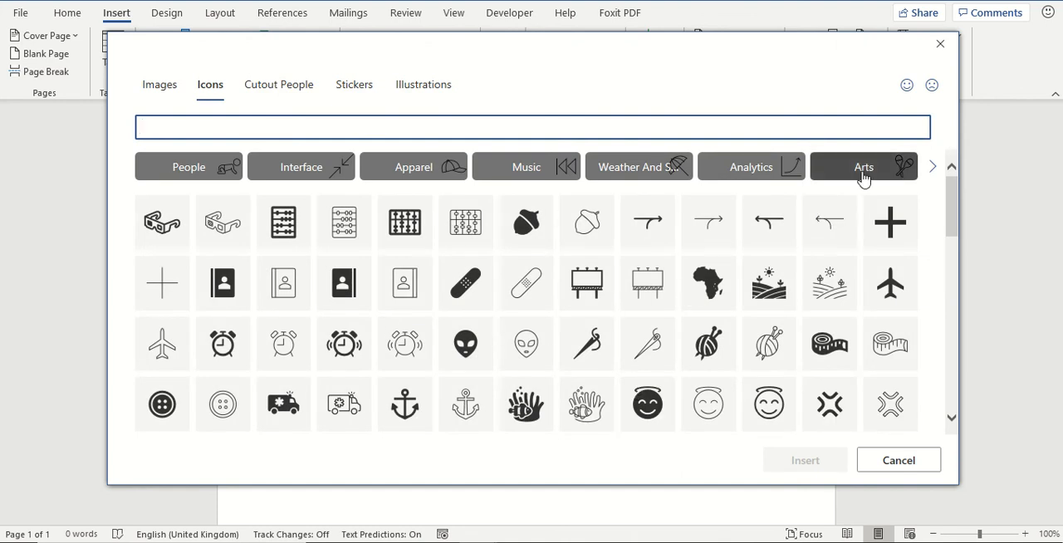
left_click(864, 166)
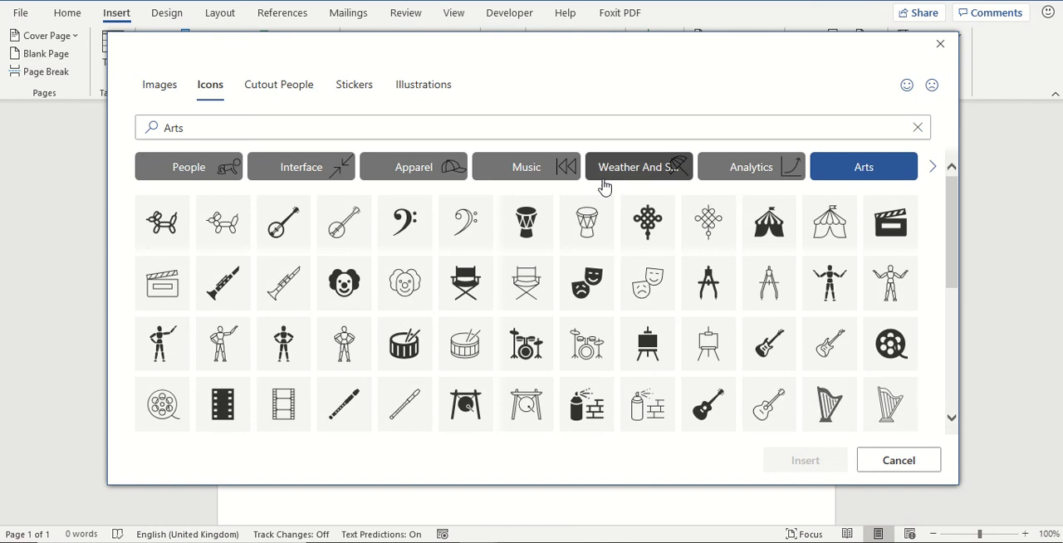
mouse_move(352, 306)
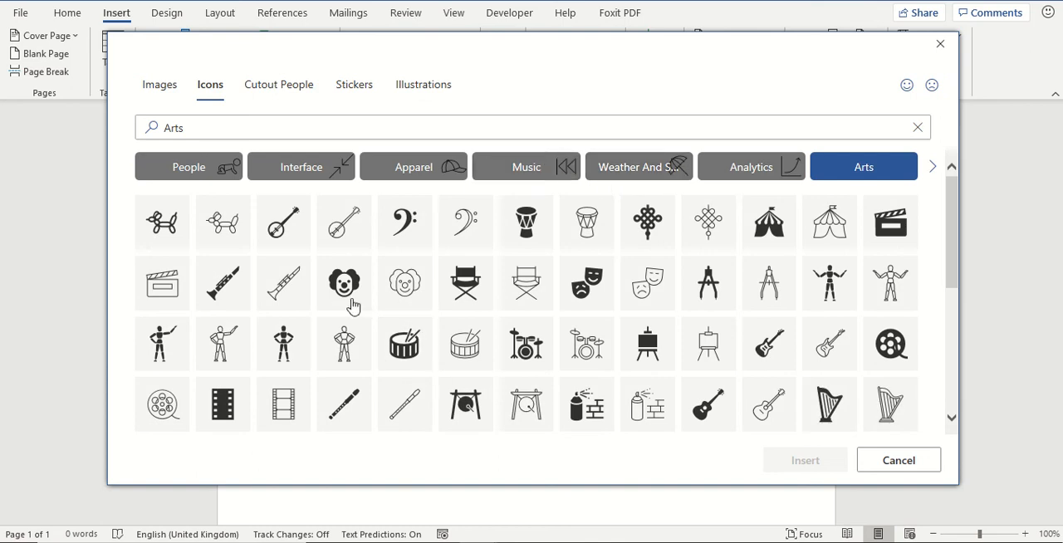
left_click(282, 282)
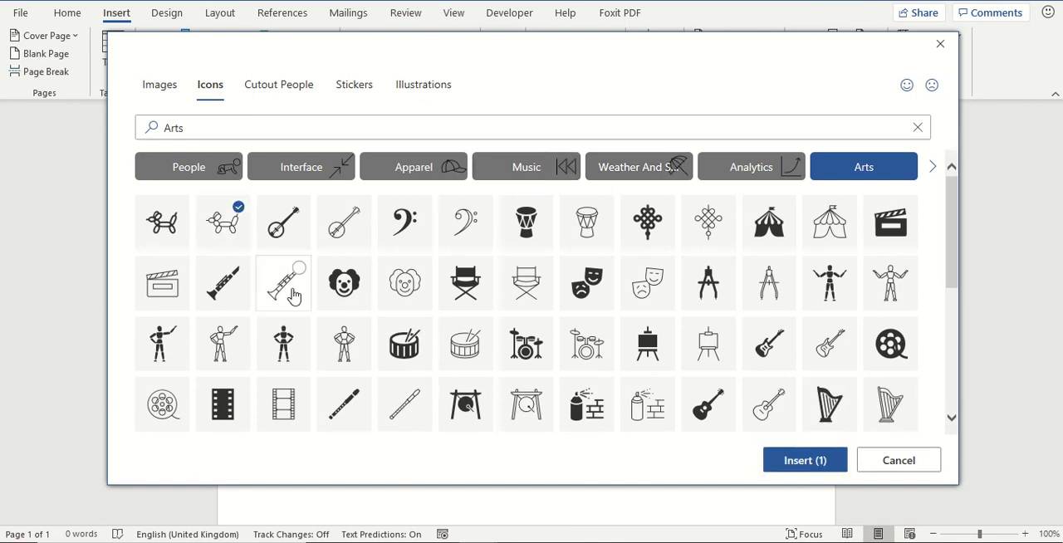
left_click(525, 223)
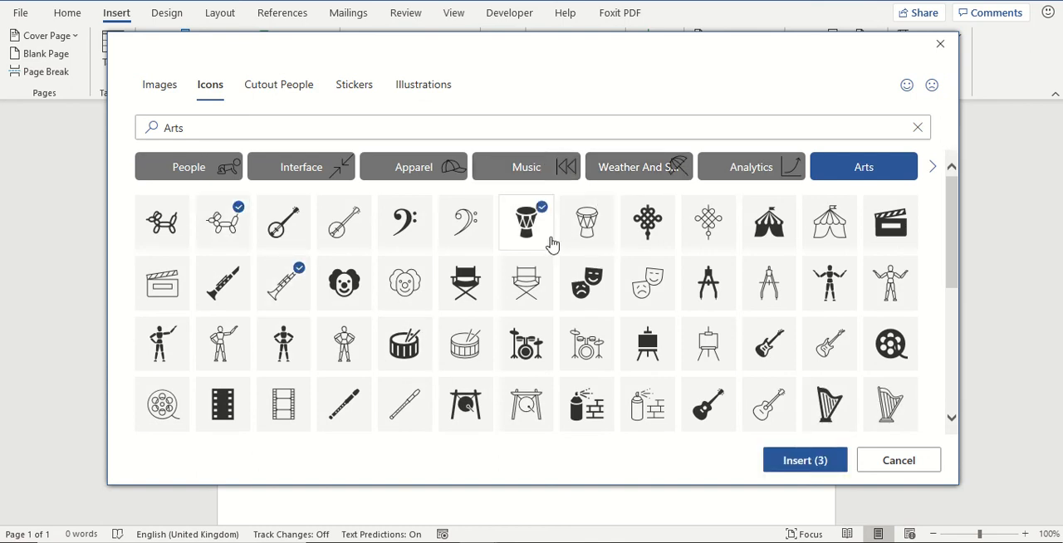
left_click(525, 222)
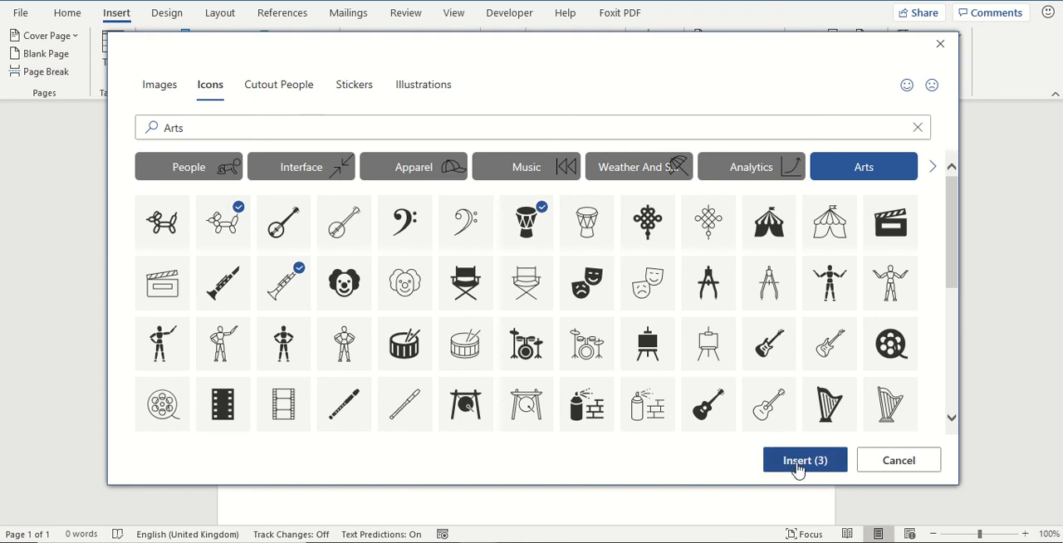
Step: Insert the three selected Arts icons in a row above the orange dog
left_click(804, 460)
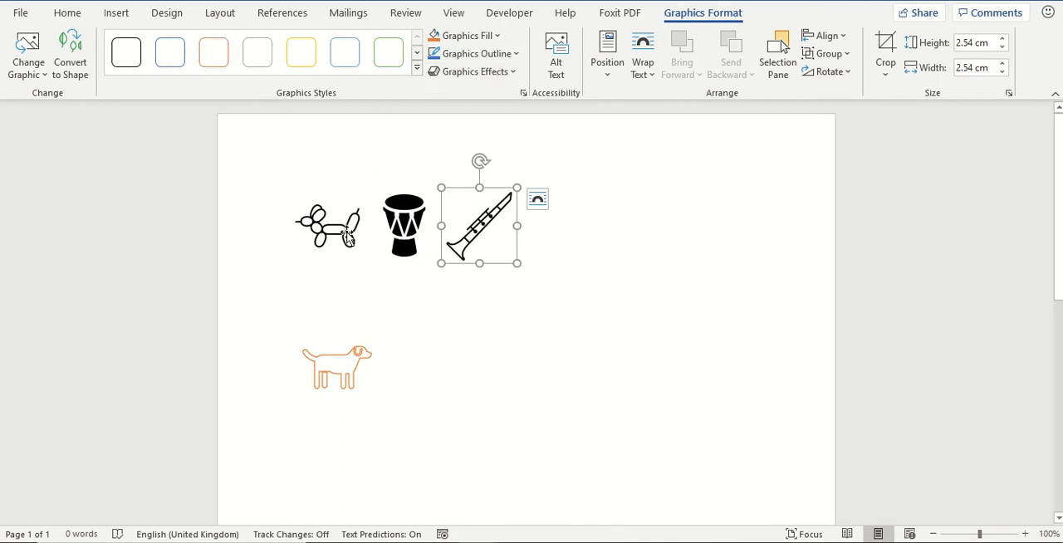
mouse_move(499, 366)
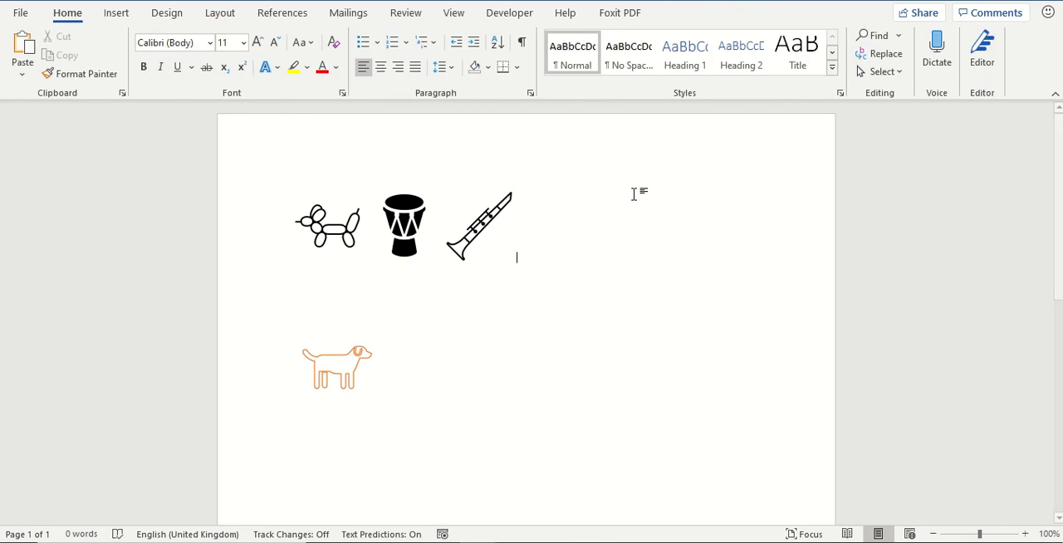
mouse_move(380, 289)
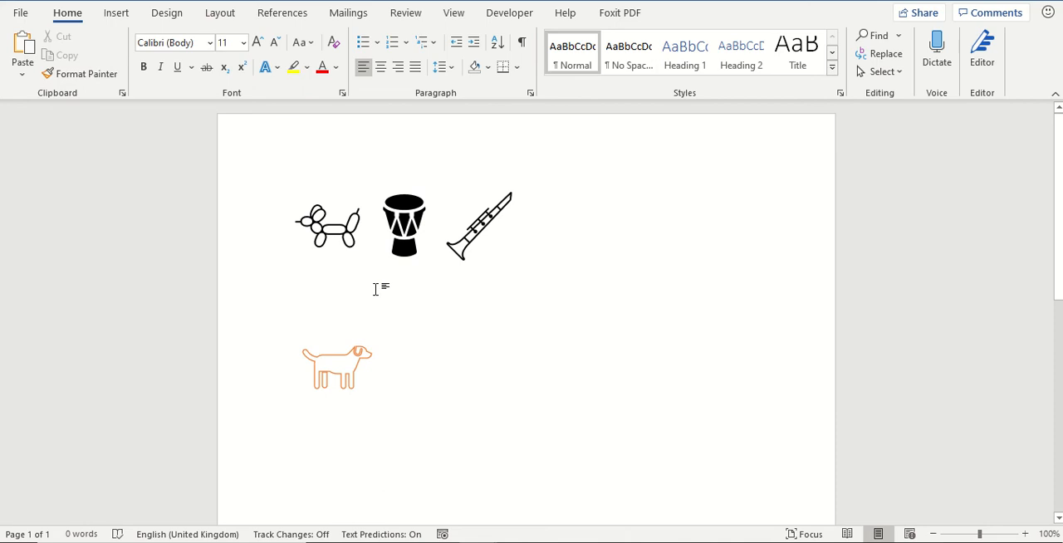